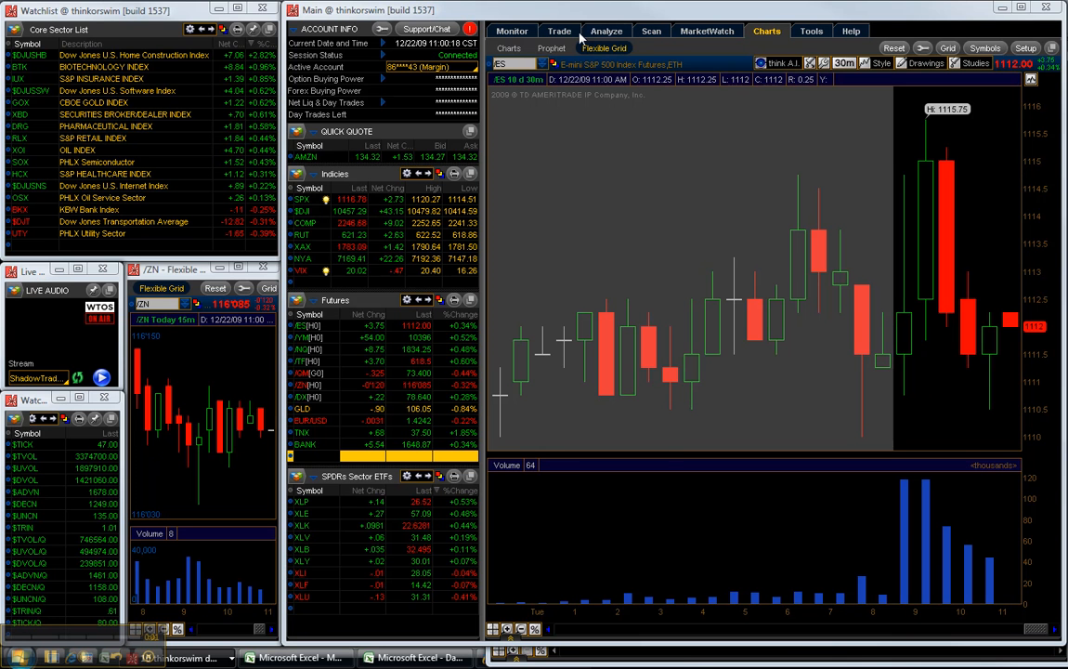
mouse_move(183, 428)
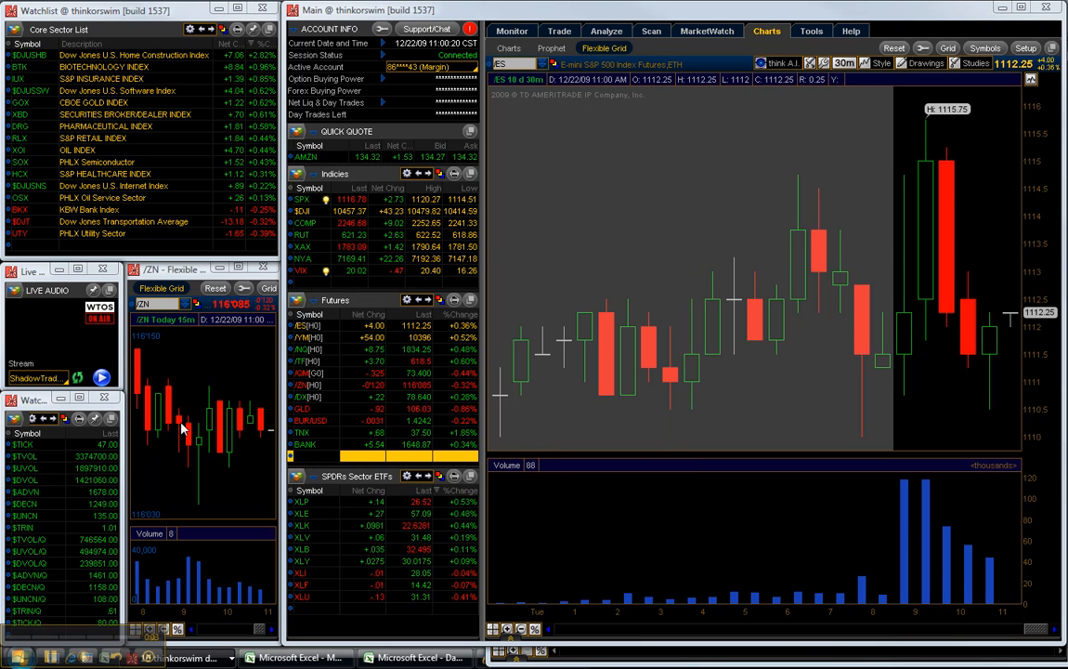
mouse_move(636, 272)
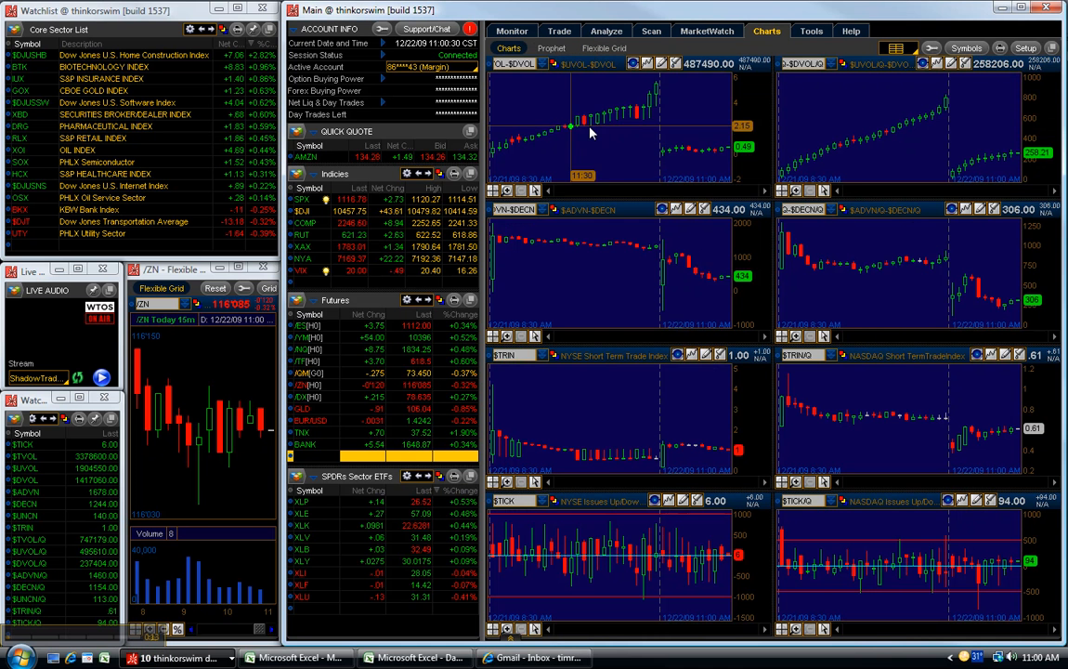
mouse_move(701, 148)
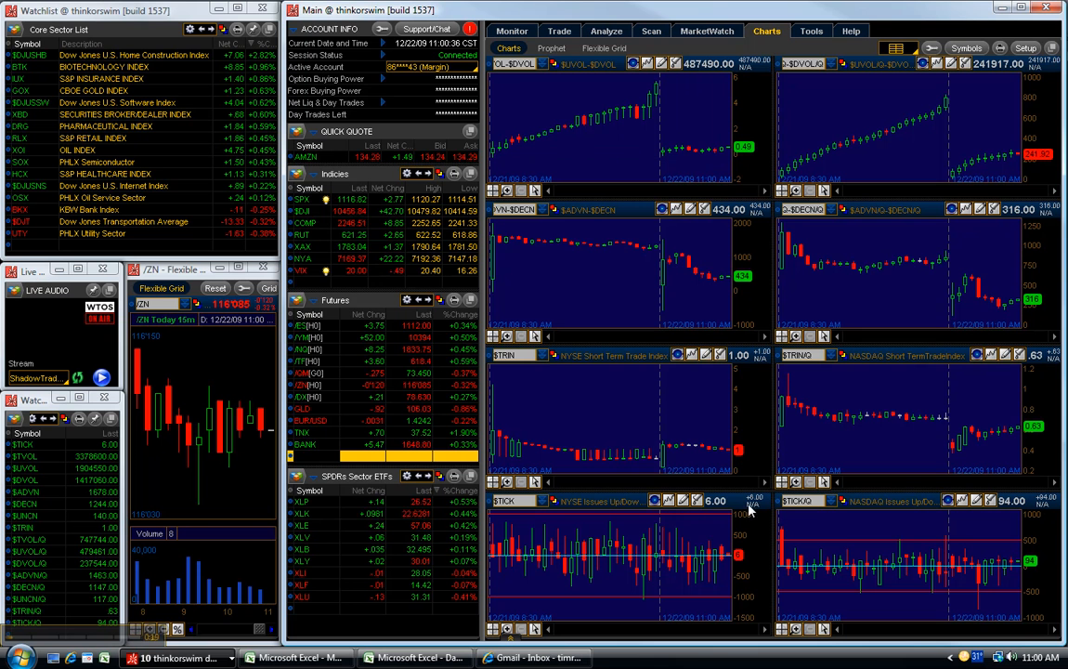
mouse_move(743, 160)
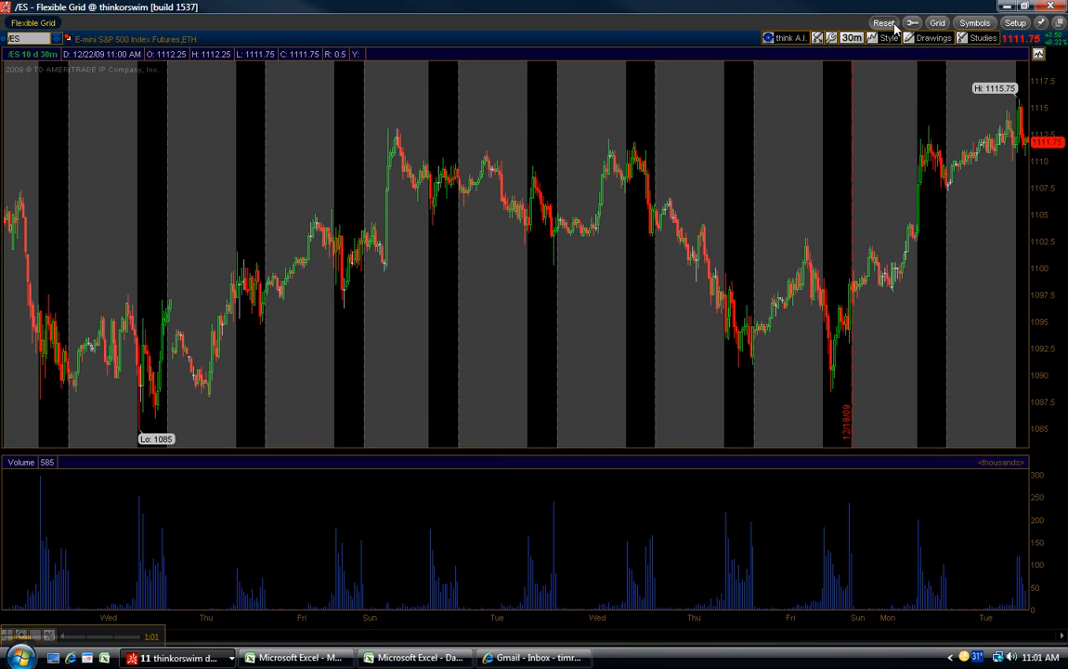
Load the saved 'ES, T/S, TICK 1-Min' grid layout in the /ES flexible grid window.
click(937, 22)
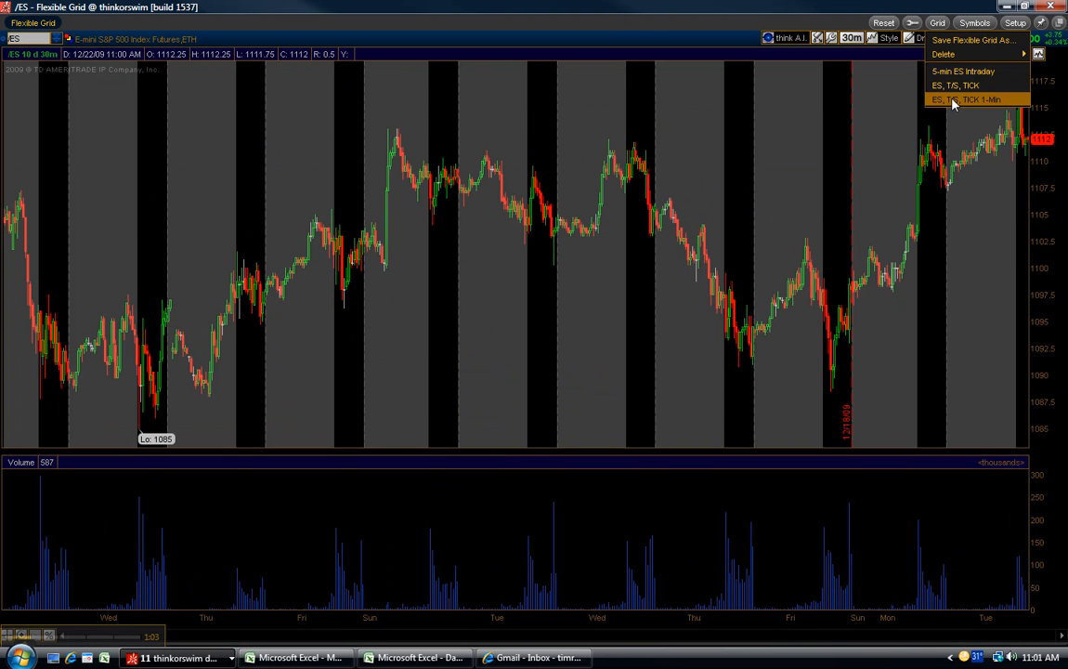
click(966, 99)
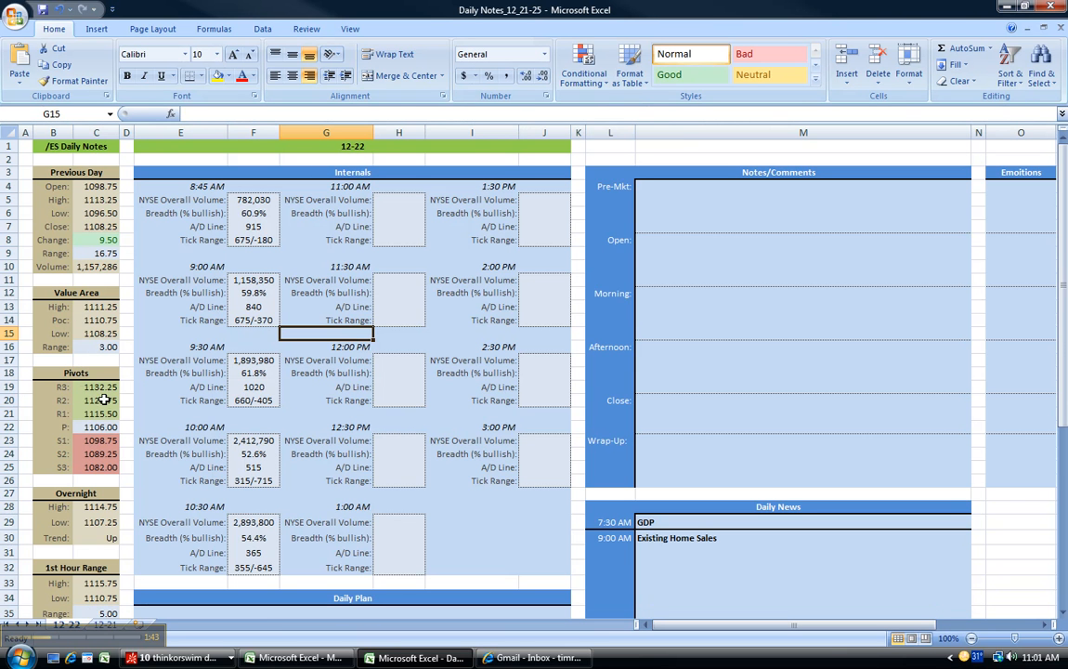
Check the 8:45 NYSE volume and breadth formulas at 8:45, 9:00, 9:30 and 10:00.
scroll(down, 3)
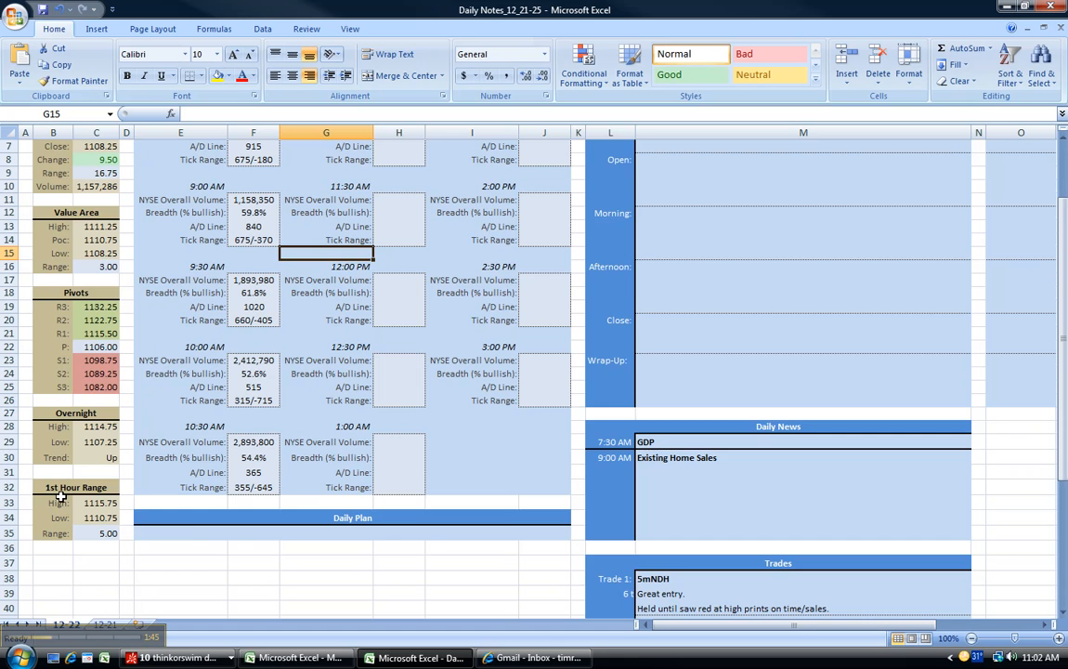
scroll(up, 3)
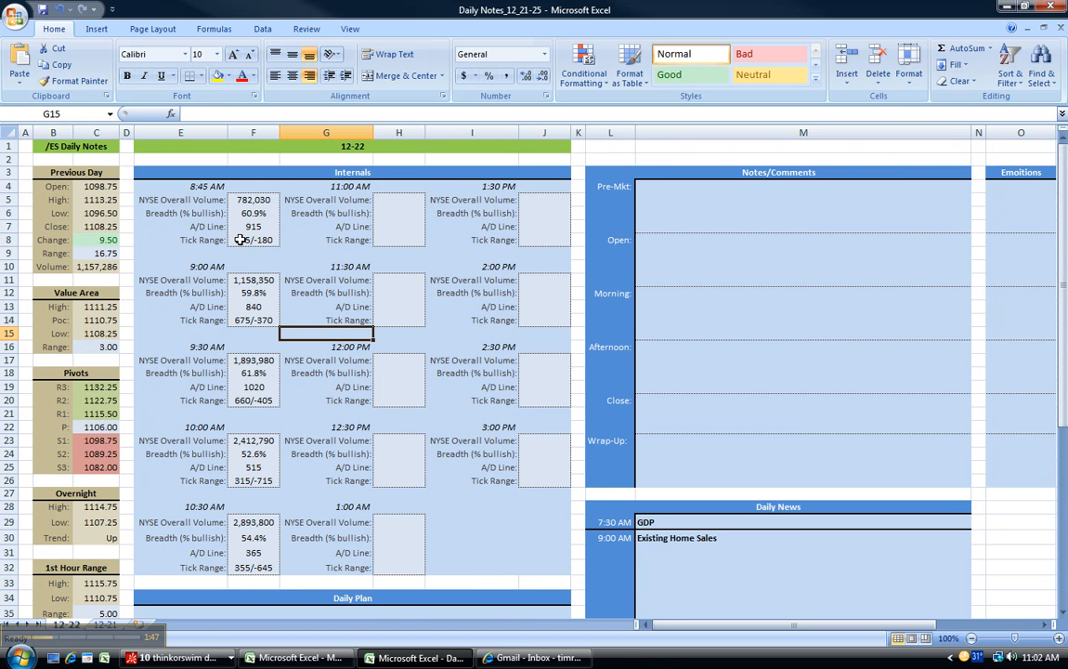
click(253, 199)
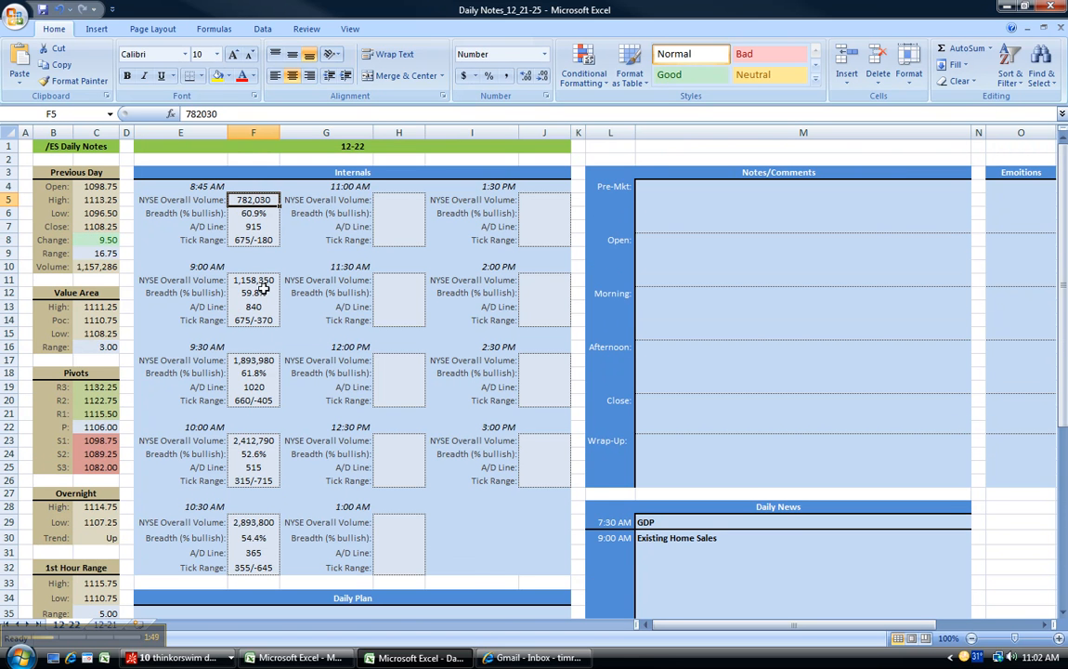
click(180, 186)
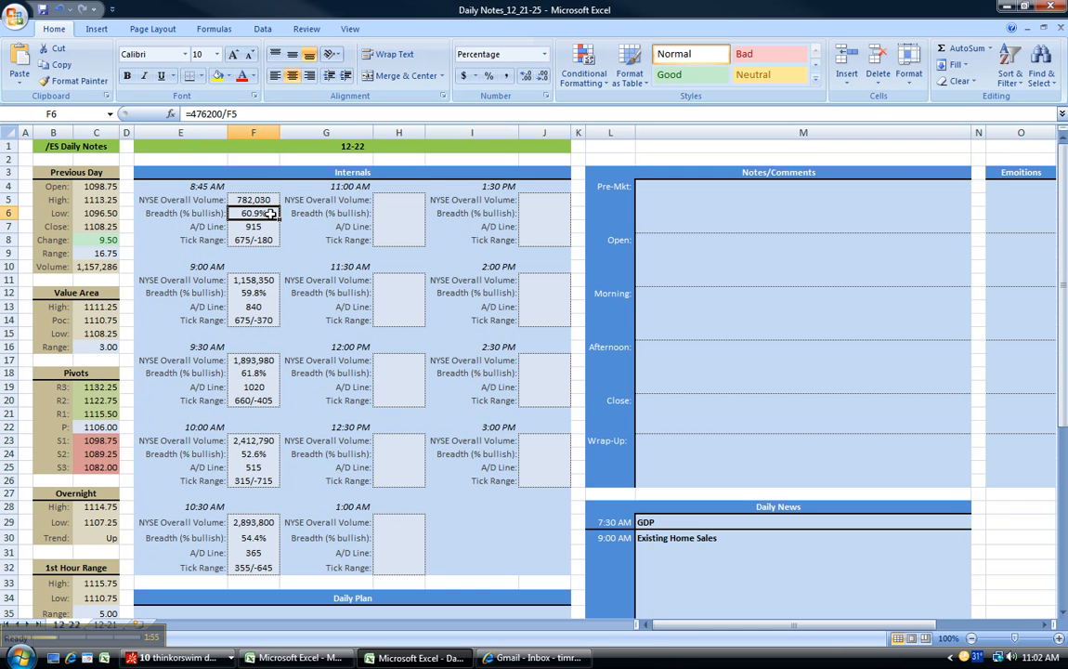
click(252, 293)
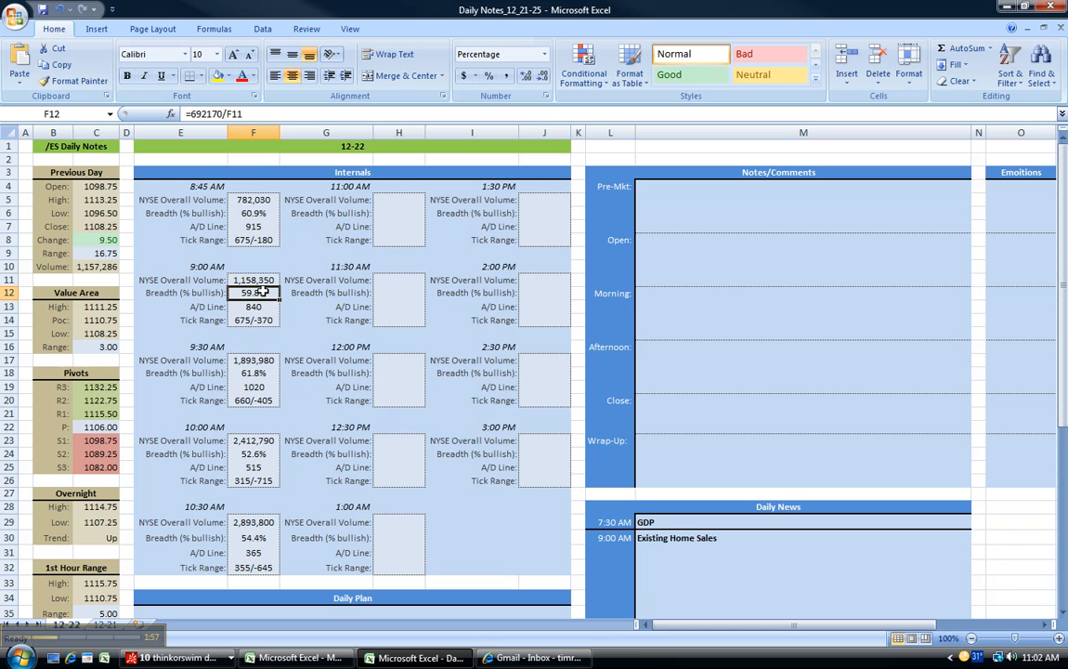
click(254, 372)
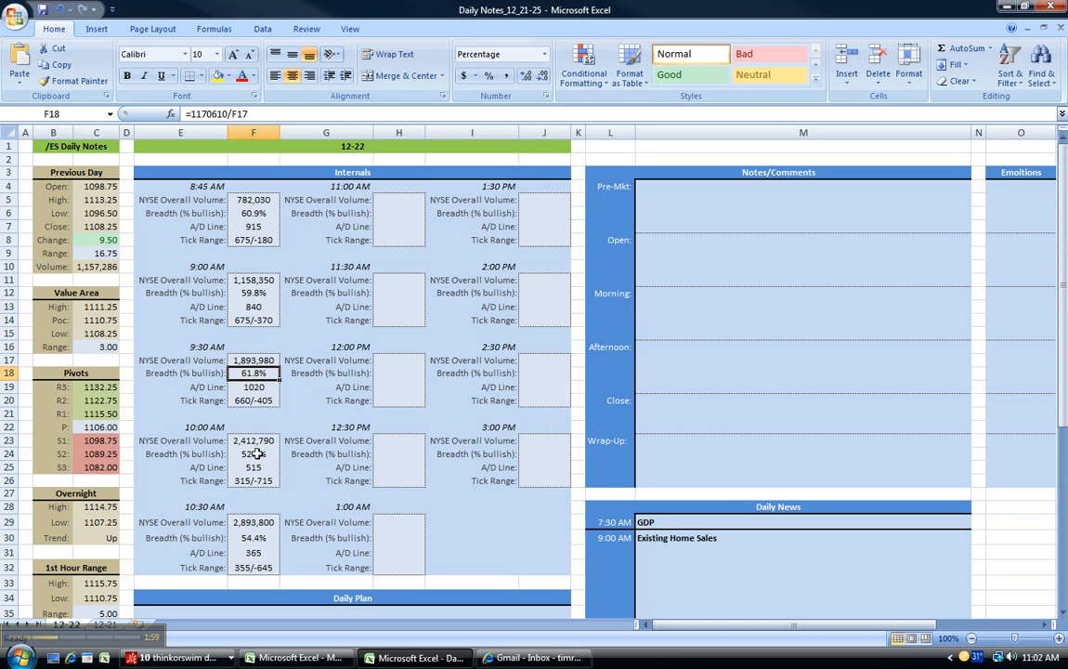
click(254, 537)
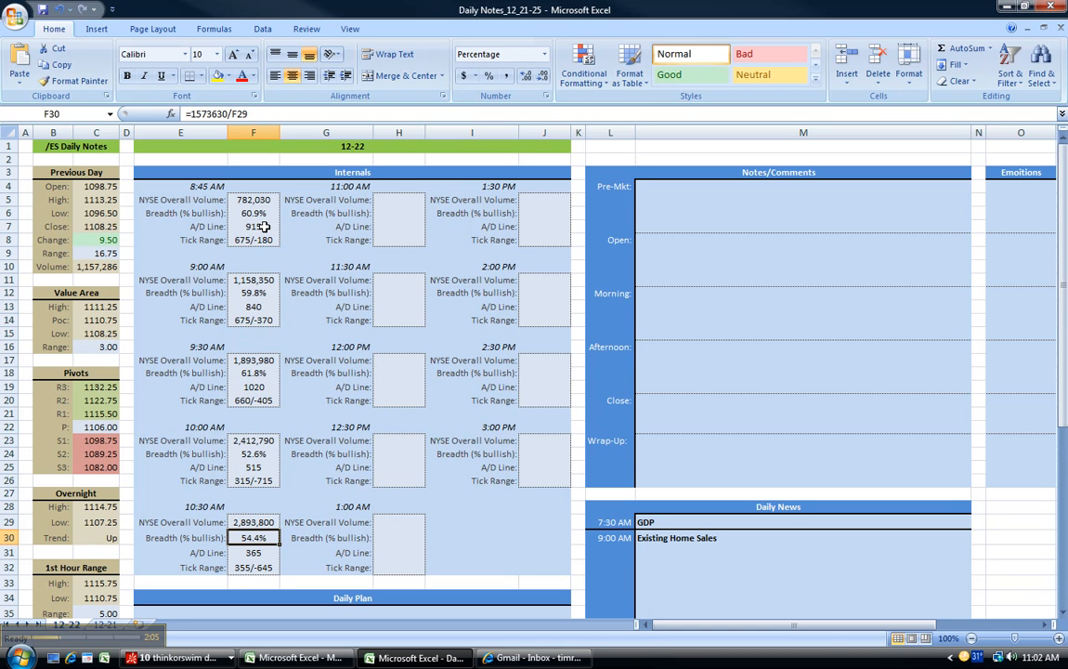
Inspect the A/D Line and 9:00 volume readings, then show Recent Documents.
click(254, 226)
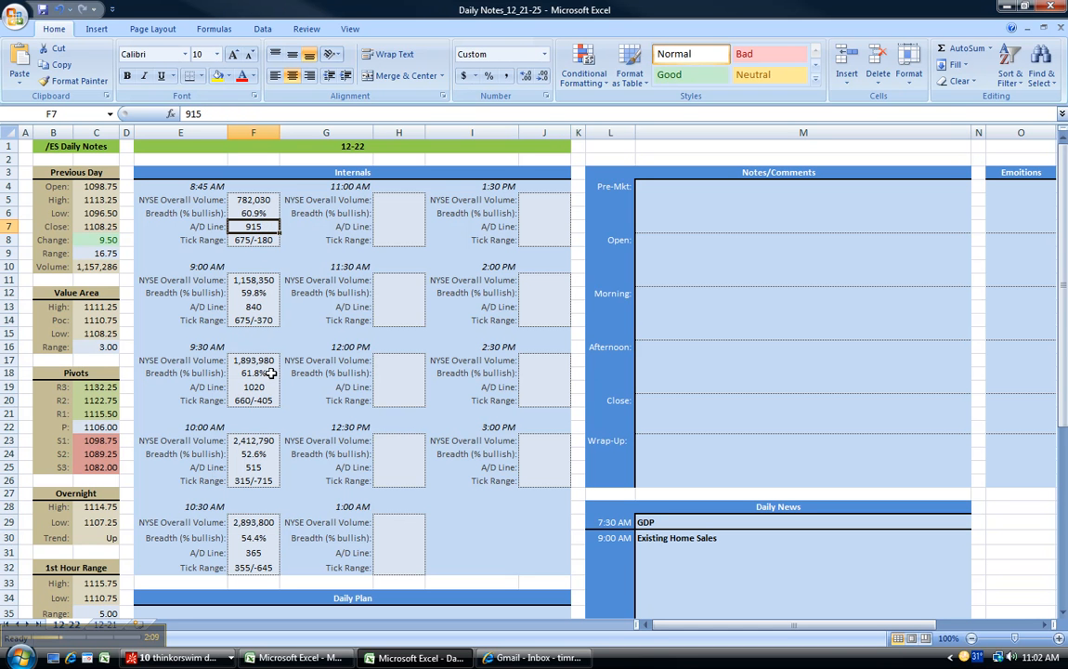
click(254, 386)
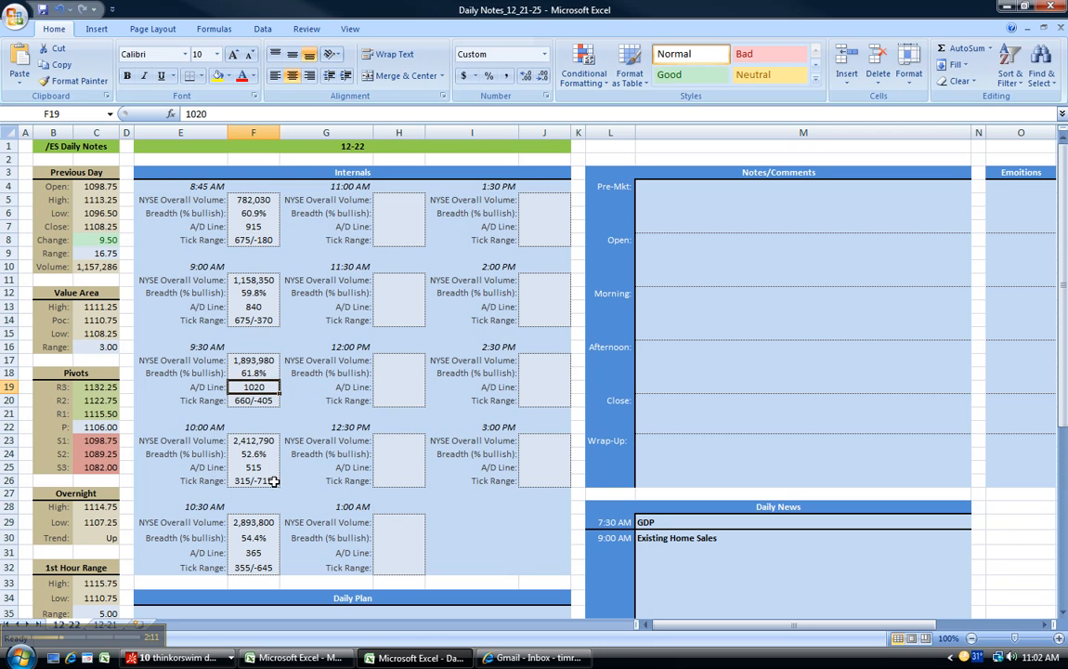
click(253, 552)
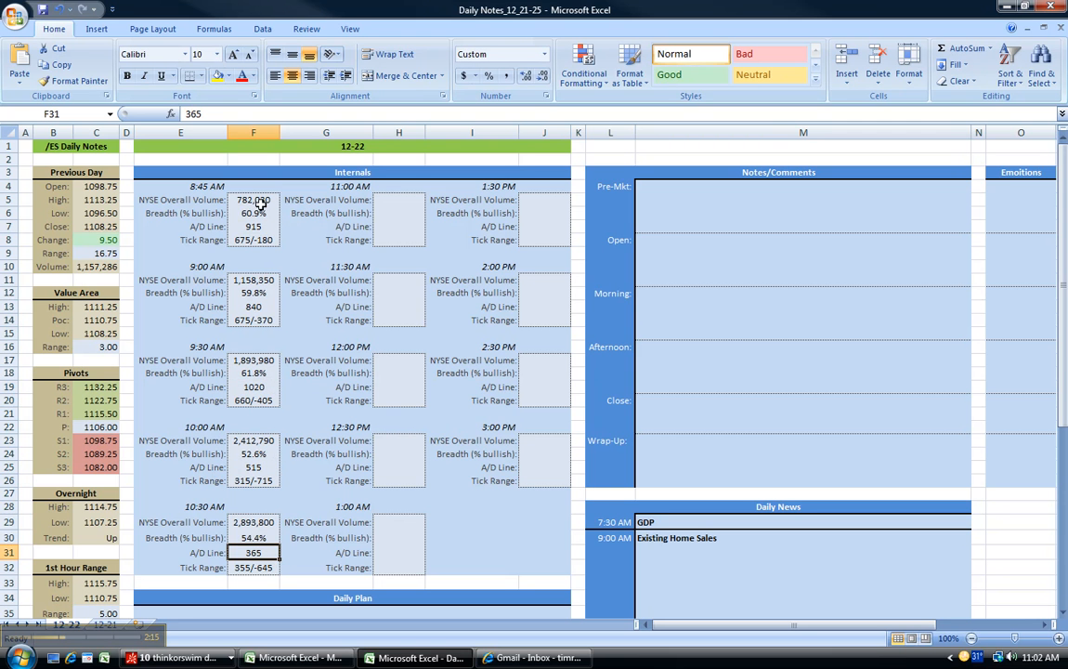
click(254, 372)
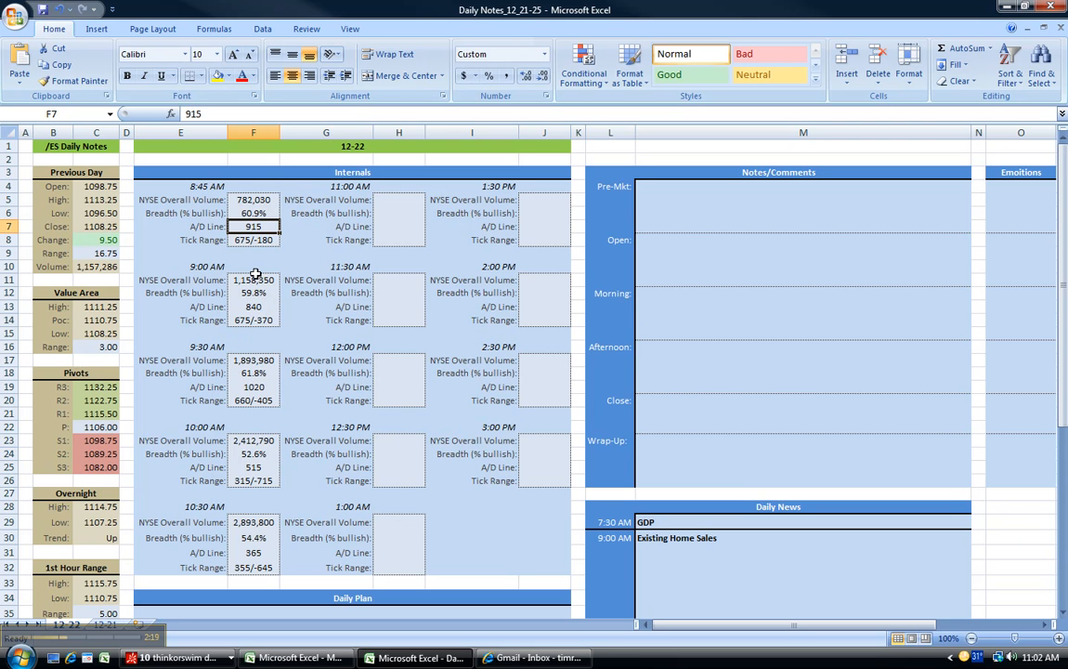
click(253, 467)
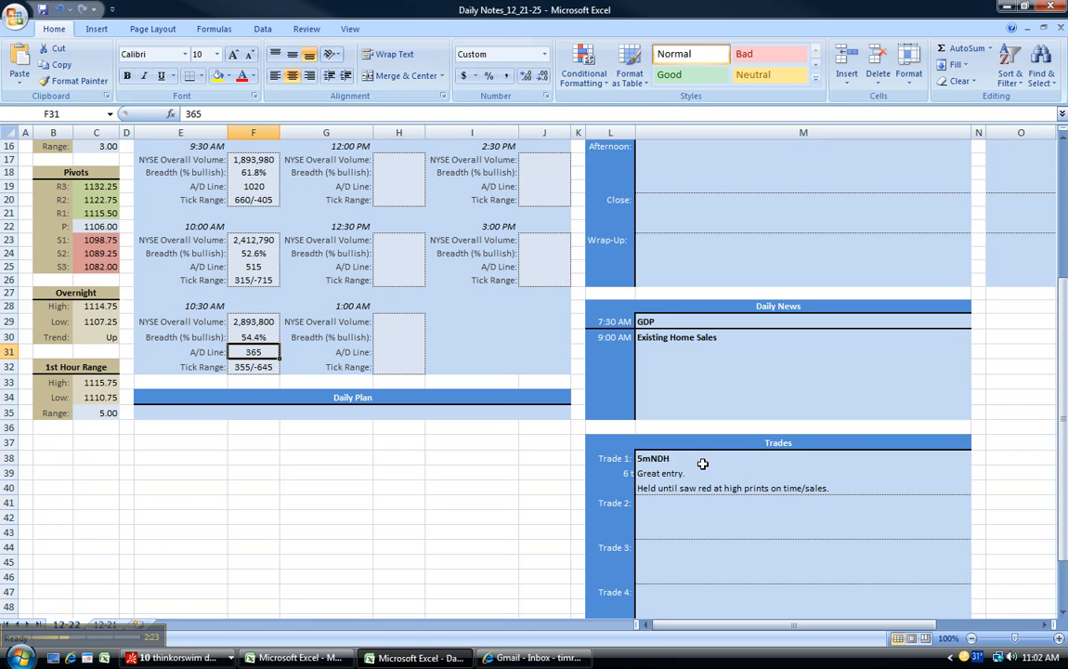
mouse_move(685, 356)
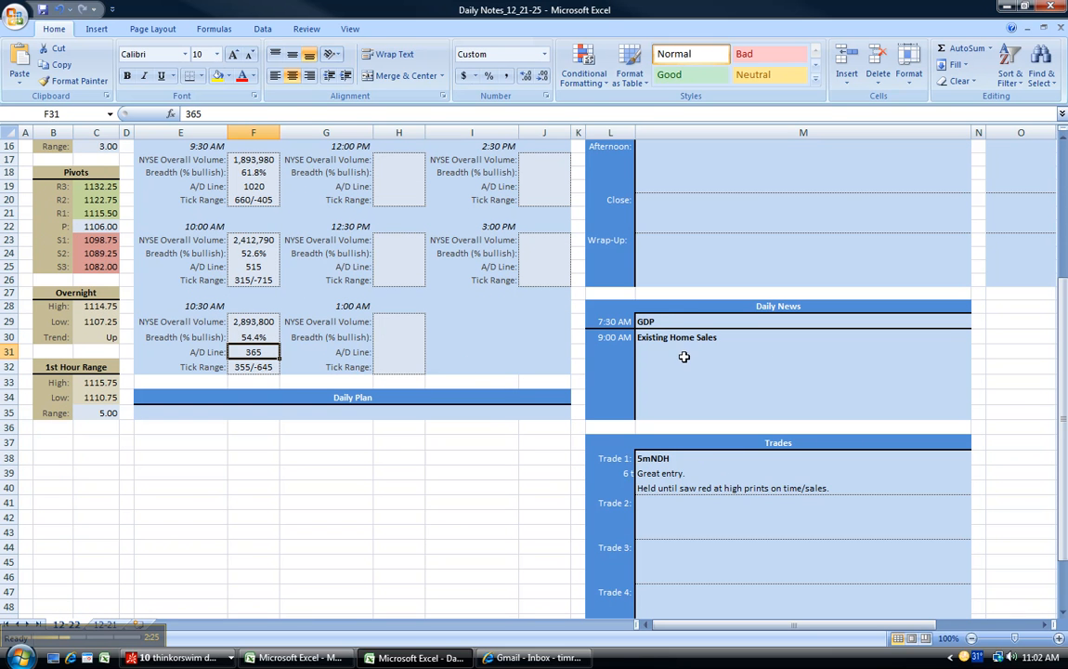
scroll(up, 3)
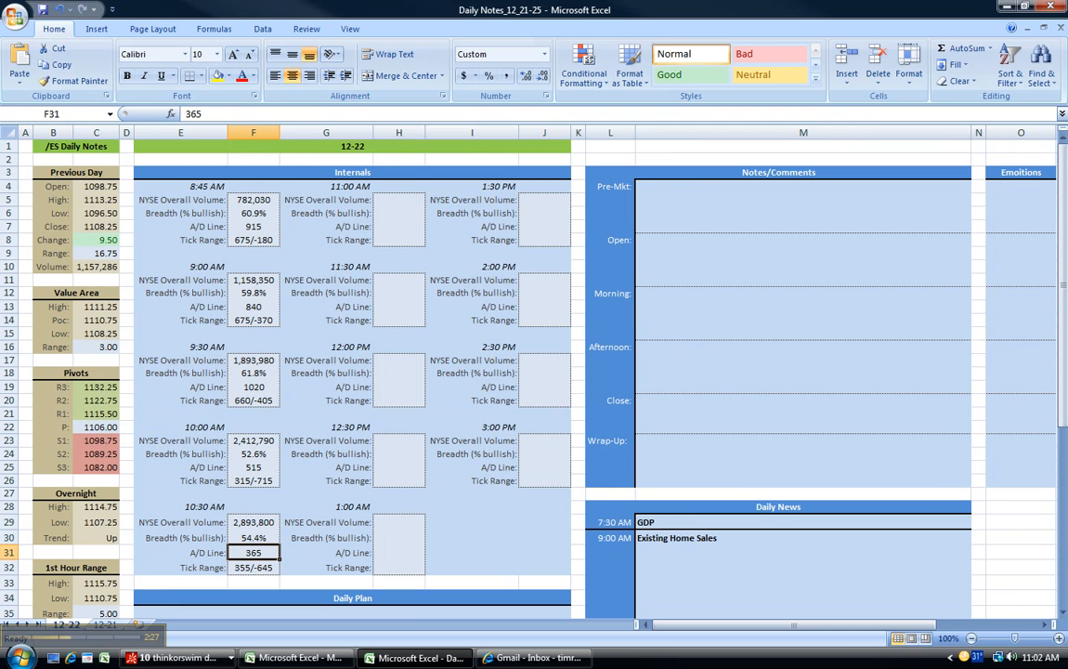
click(14, 10)
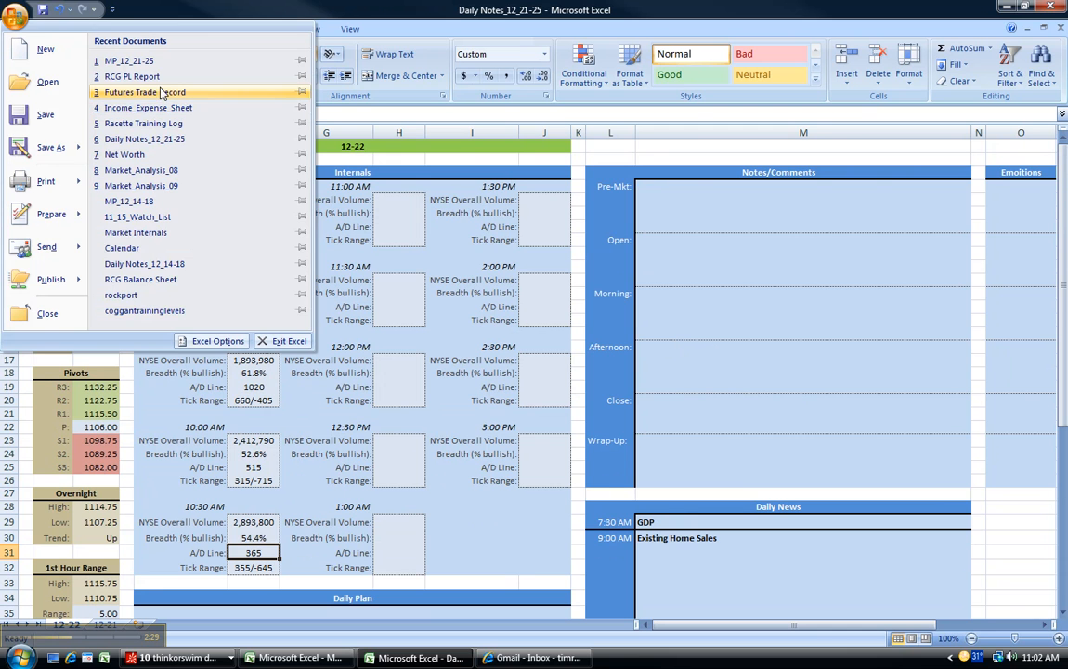
Open the MP_12_21-25 workbook, then the earlier MP_12_14-18 market-profile workbook.
click(128, 61)
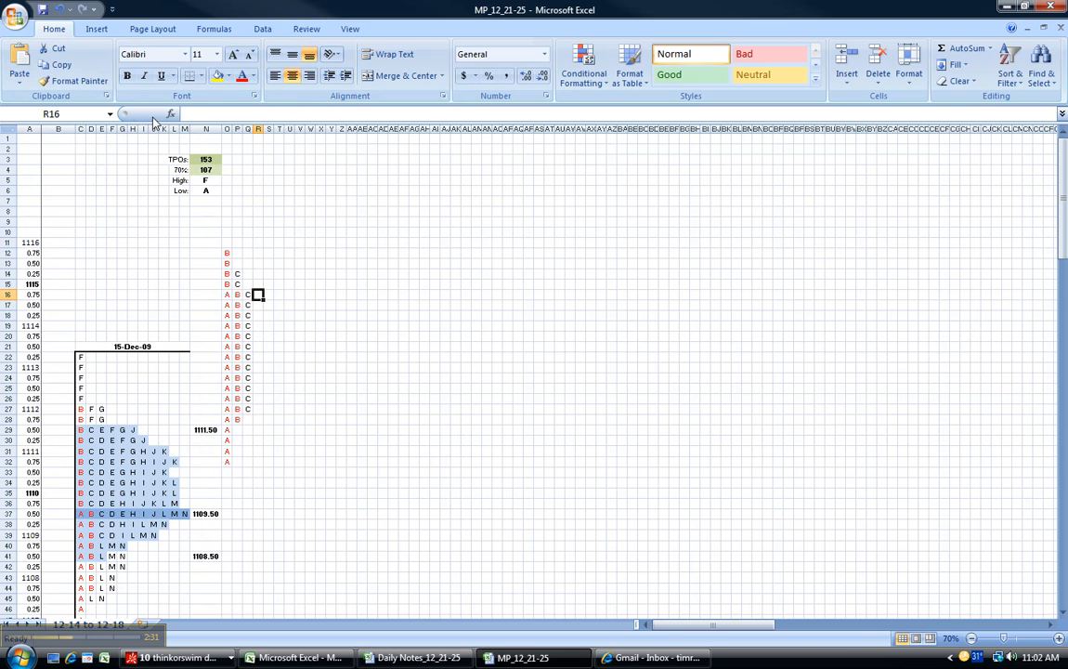
click(16, 16)
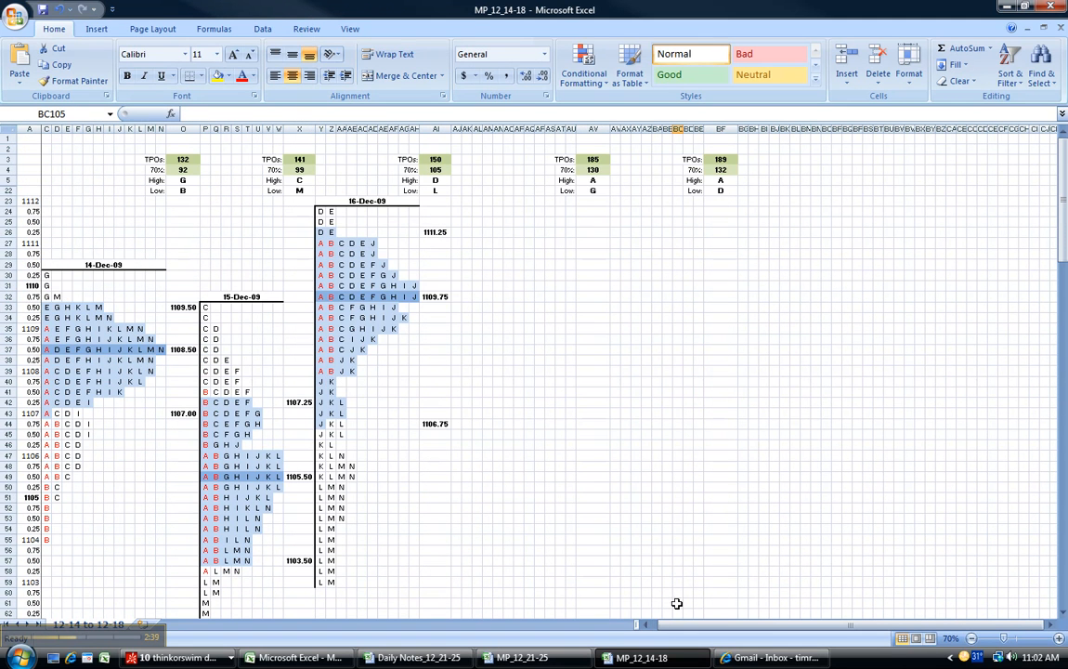
scroll(right, 3)
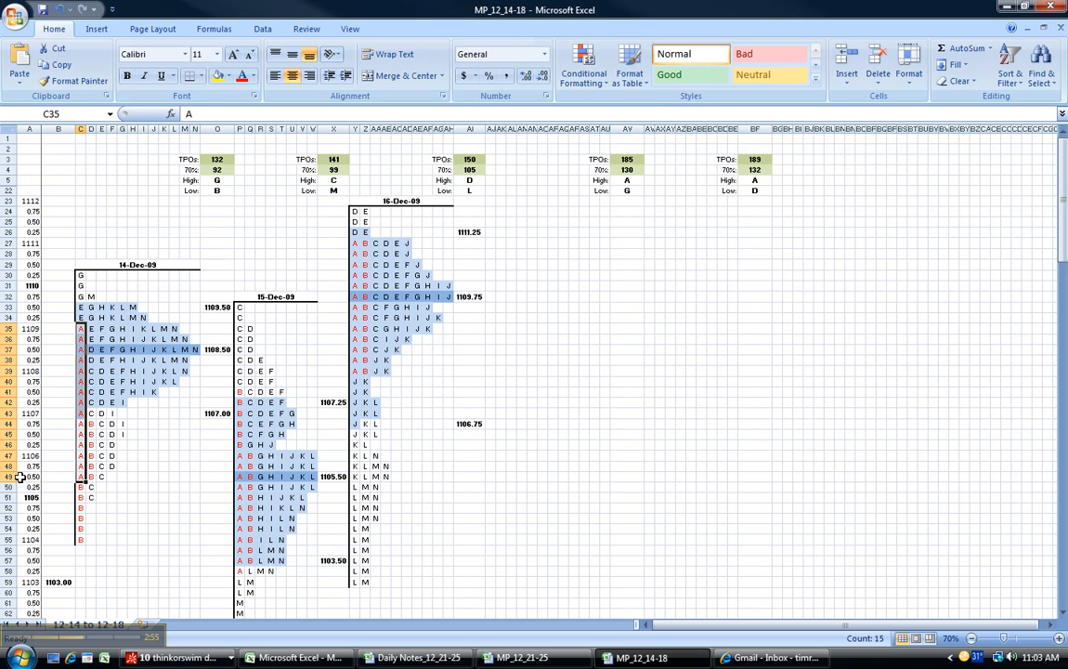
mouse_move(82, 328)
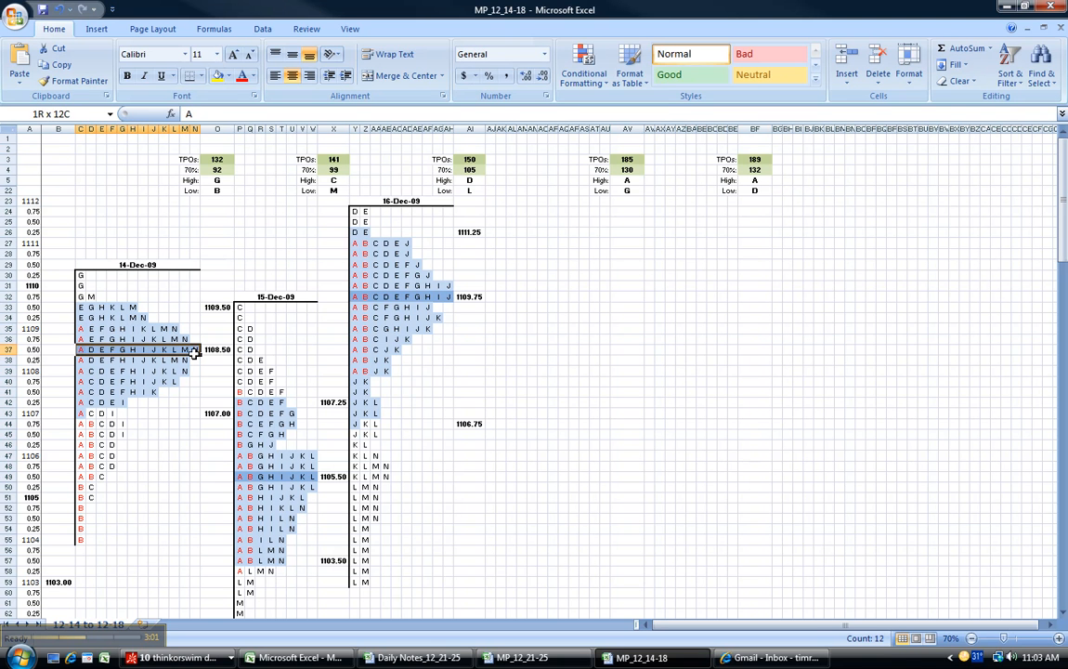
Review the 14-Dec profile's widest row, 1108.50, top G and lowest B prints.
click(68, 354)
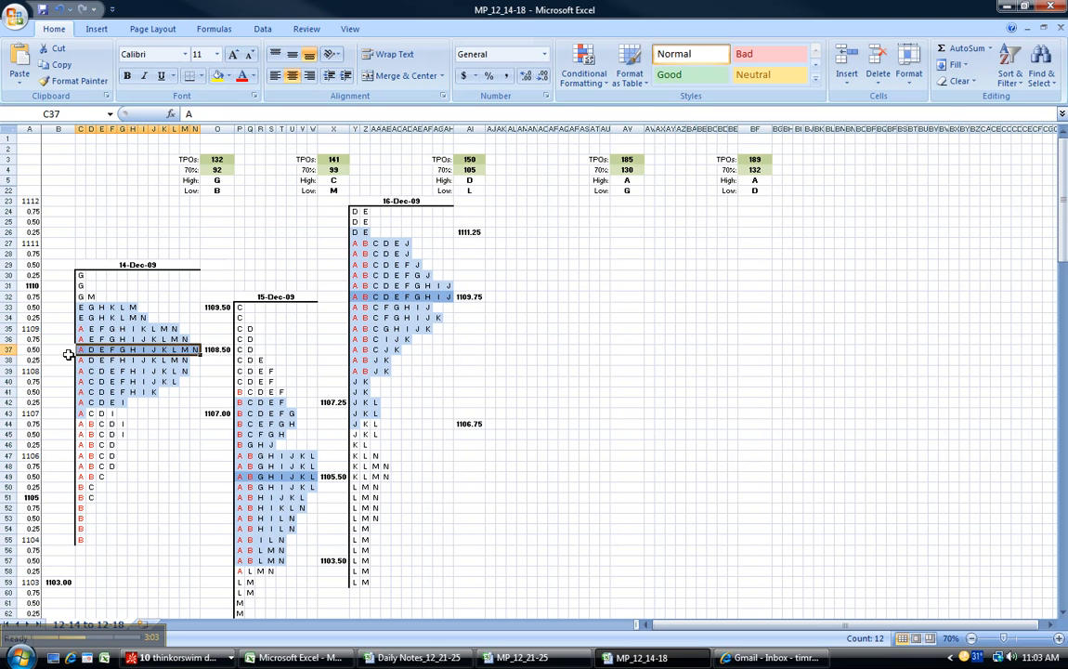
click(194, 349)
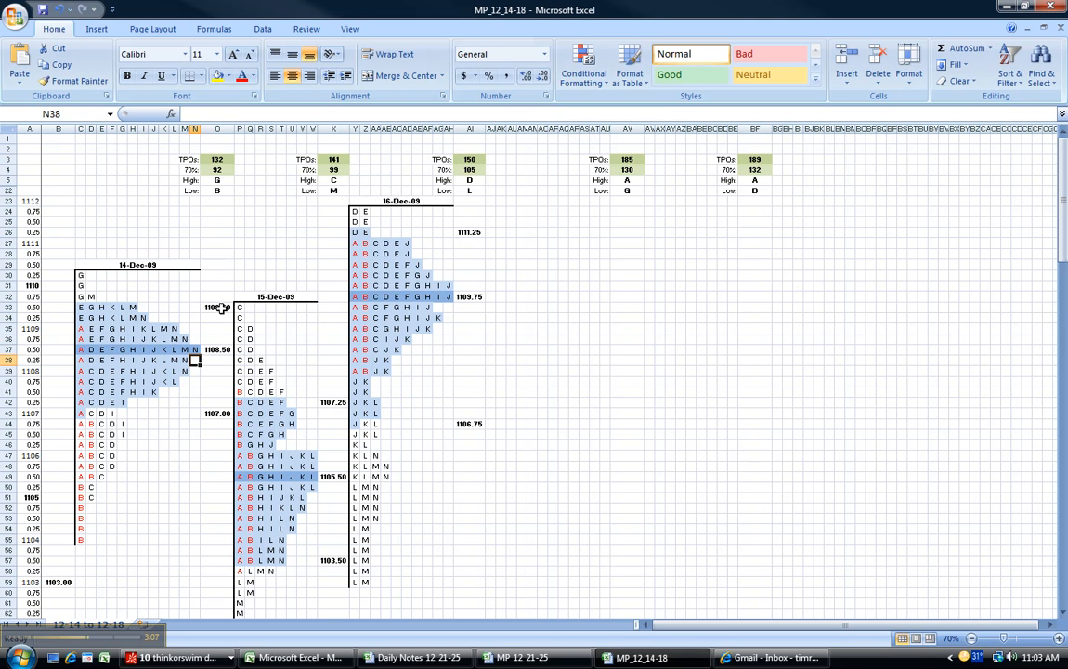
click(218, 350)
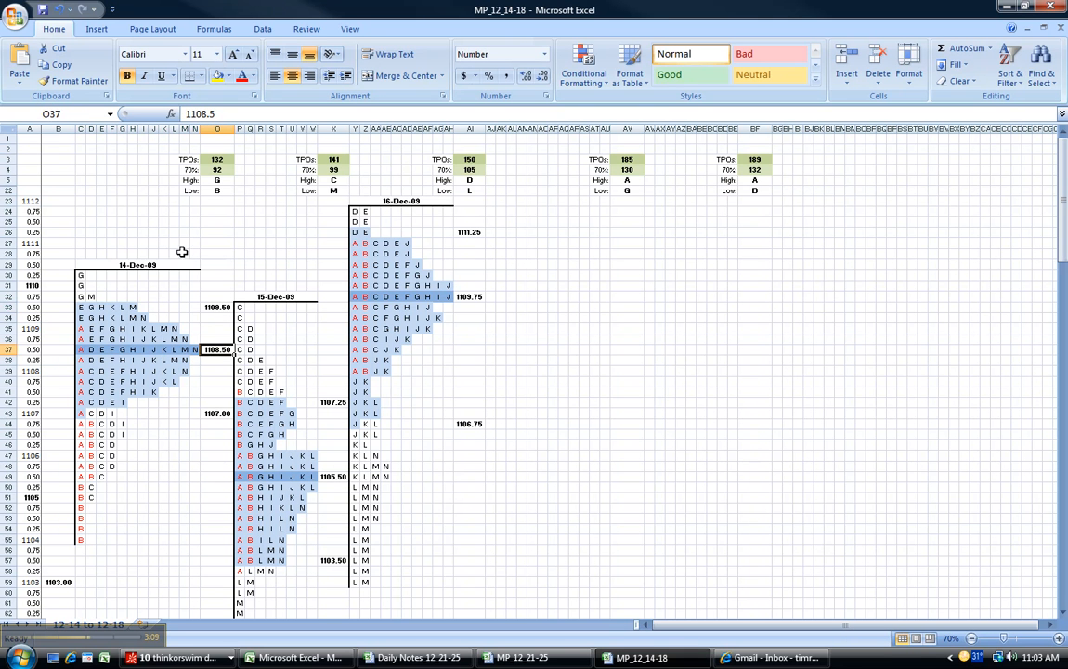
mouse_move(99, 280)
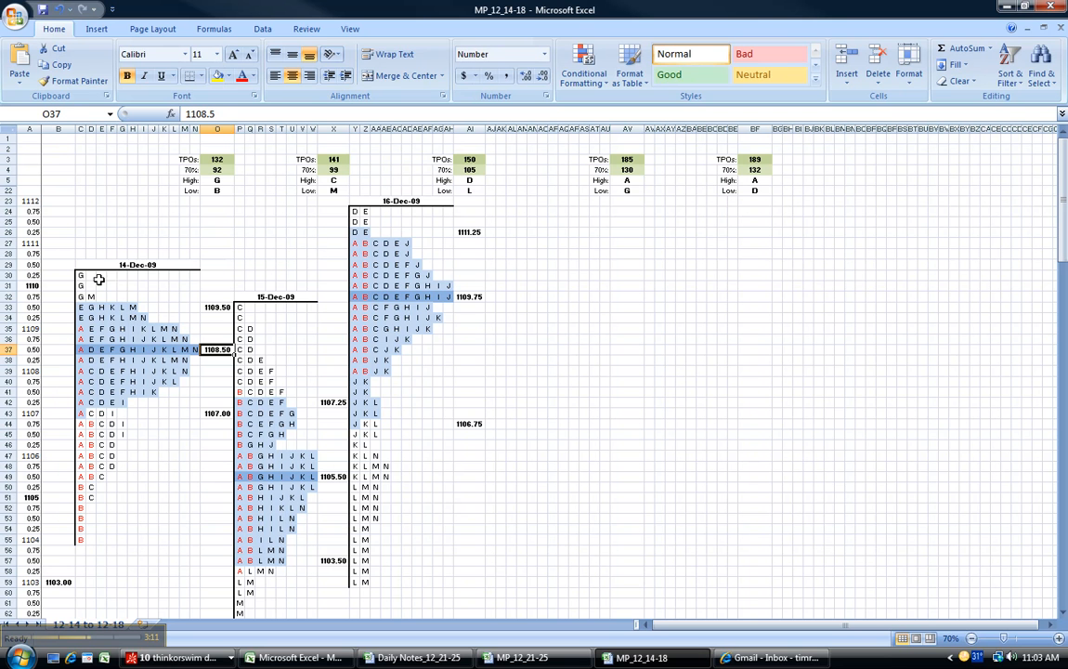
click(80, 275)
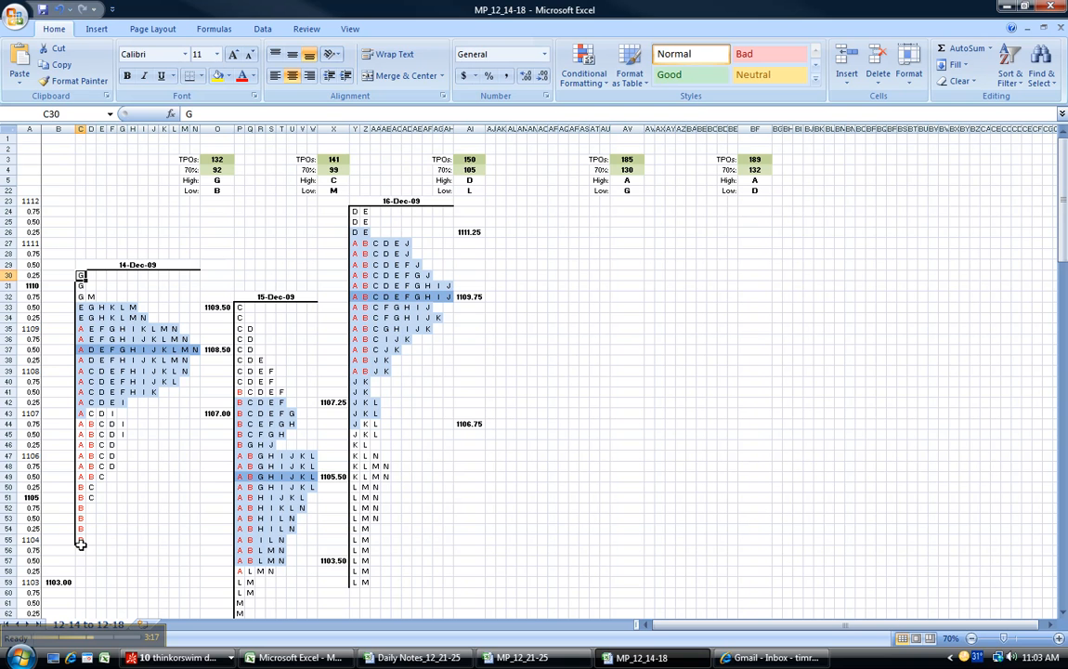
click(80, 538)
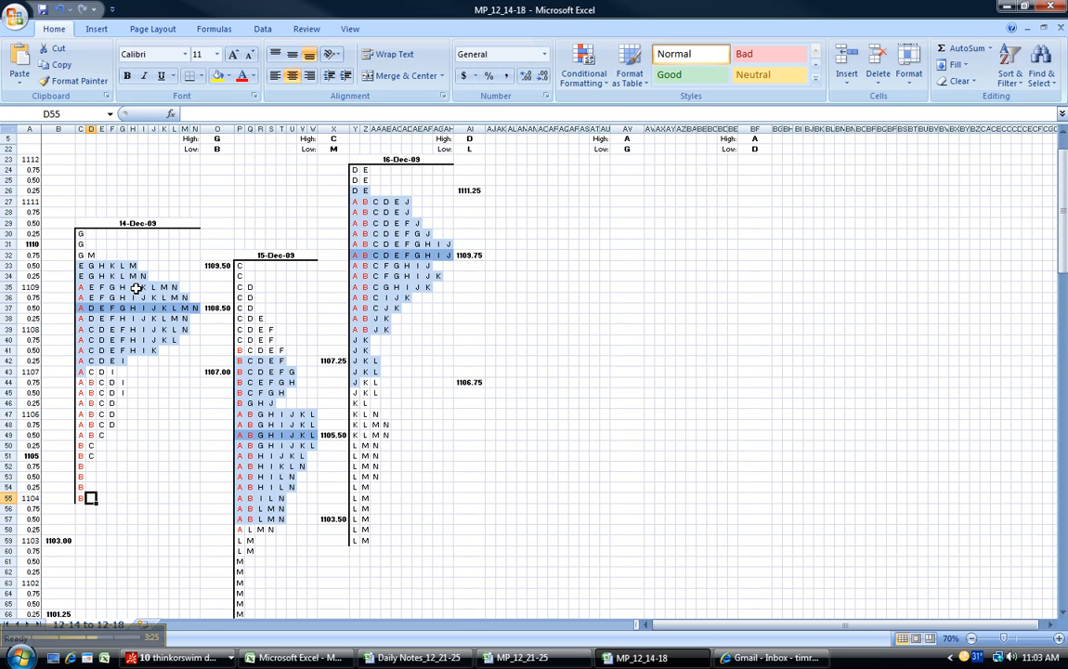
scroll(down, 3)
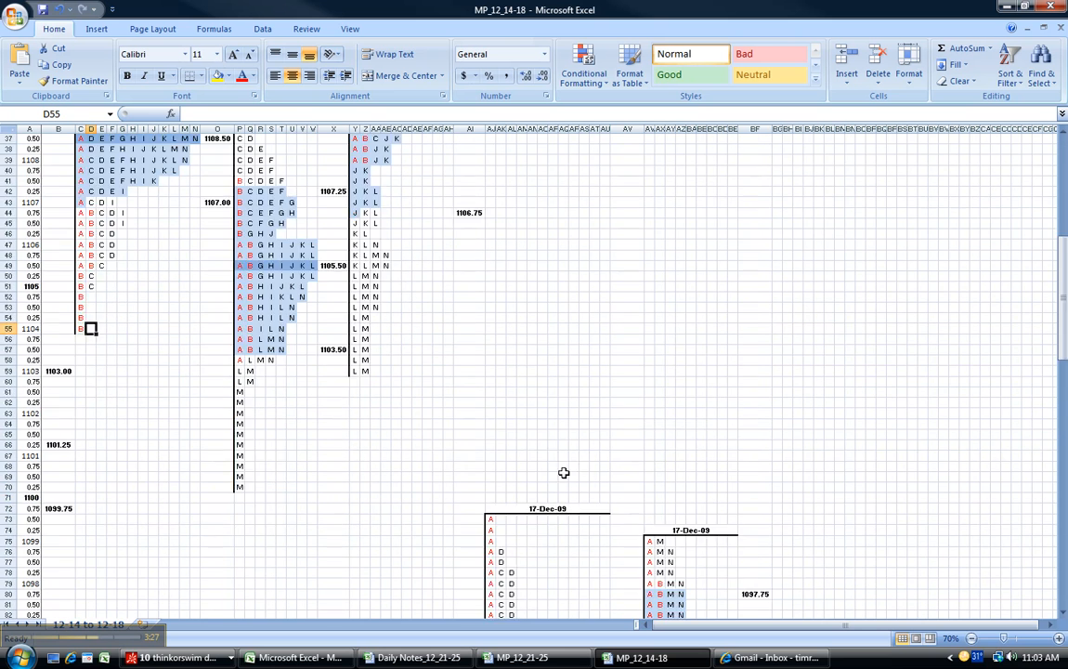
scroll(down, 3)
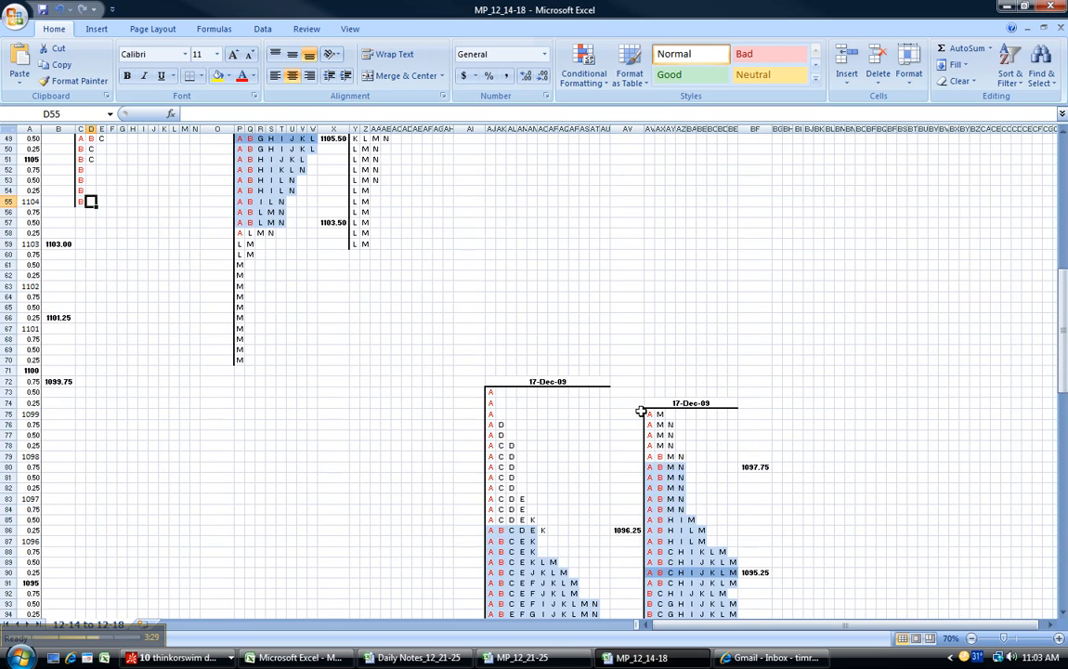
scroll(up, 3)
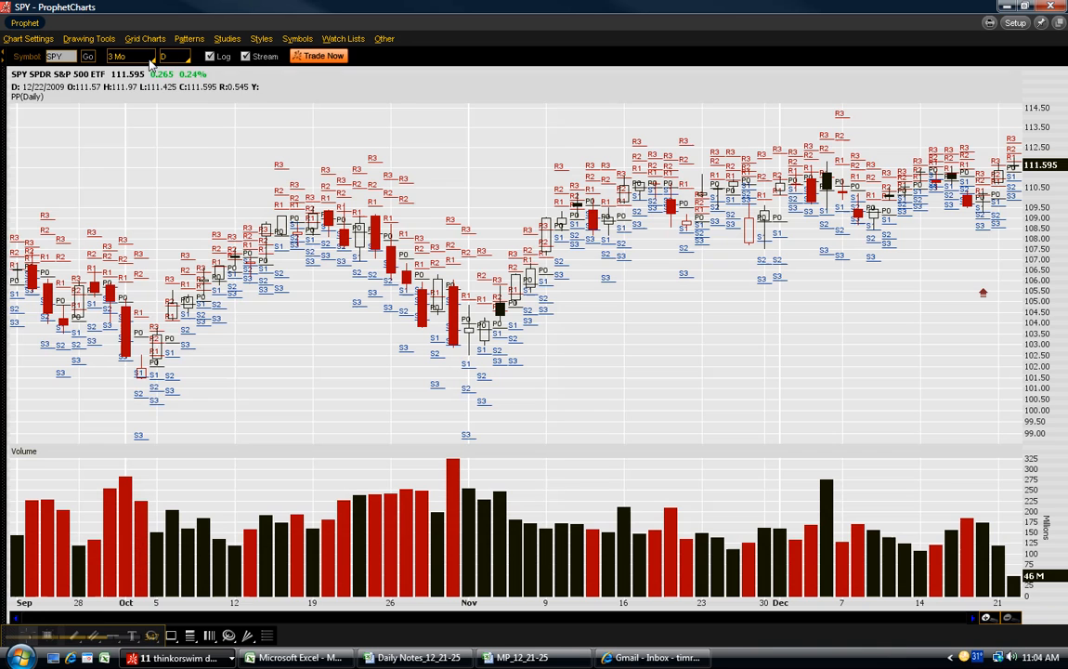
Open the Grid Charts layout options over the SPY daily pivot chart.
click(145, 39)
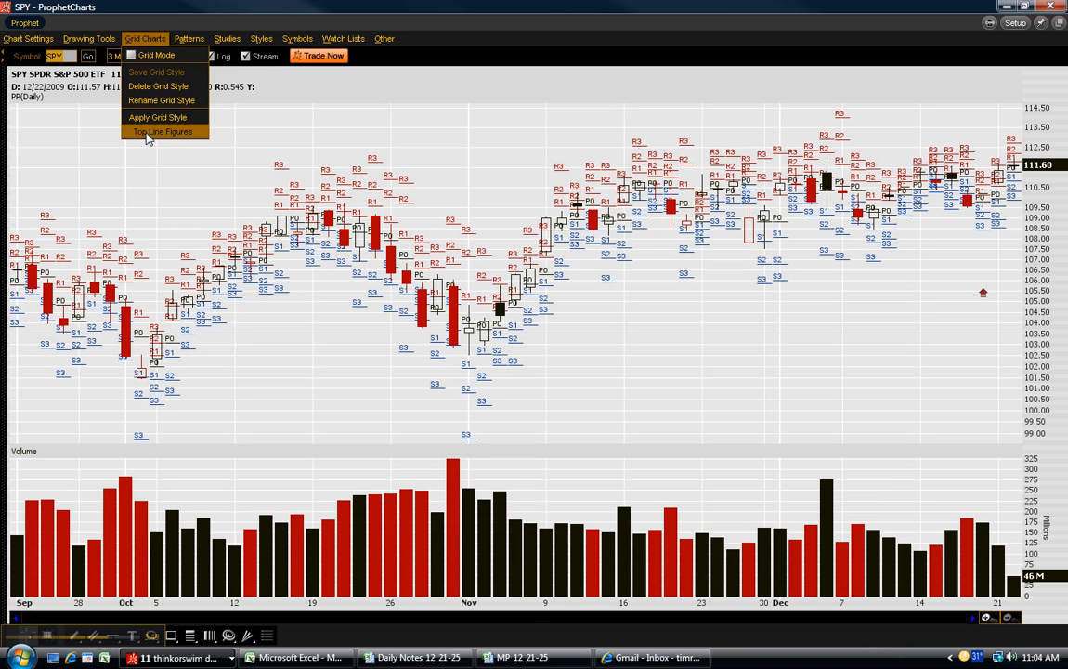